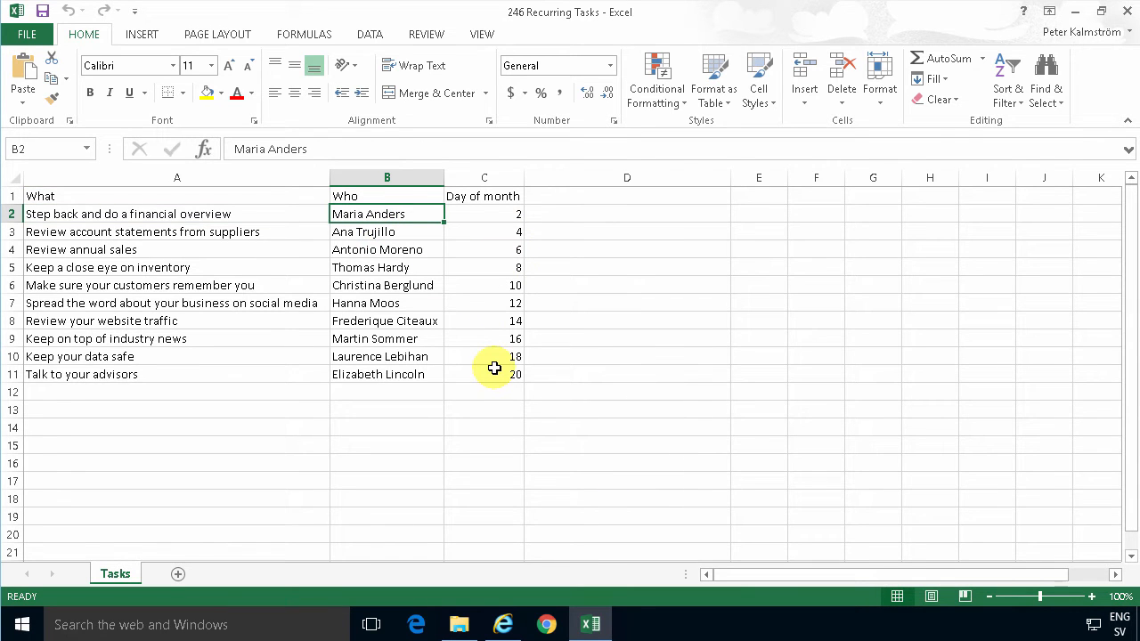
pyautogui.moveTo(253, 370)
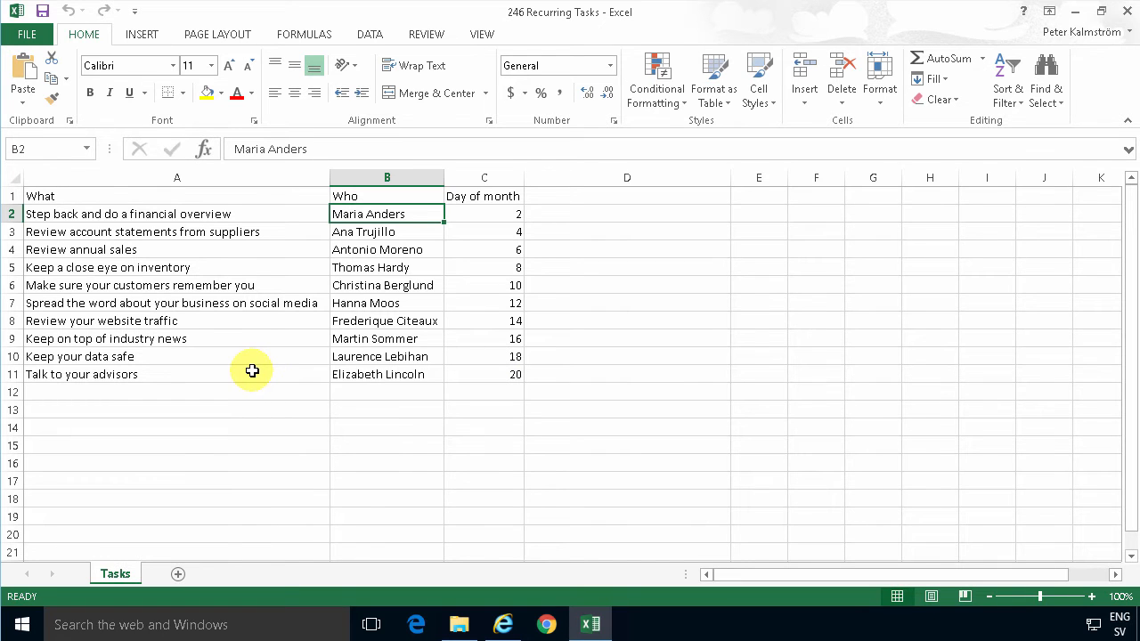
pyautogui.moveTo(294, 285)
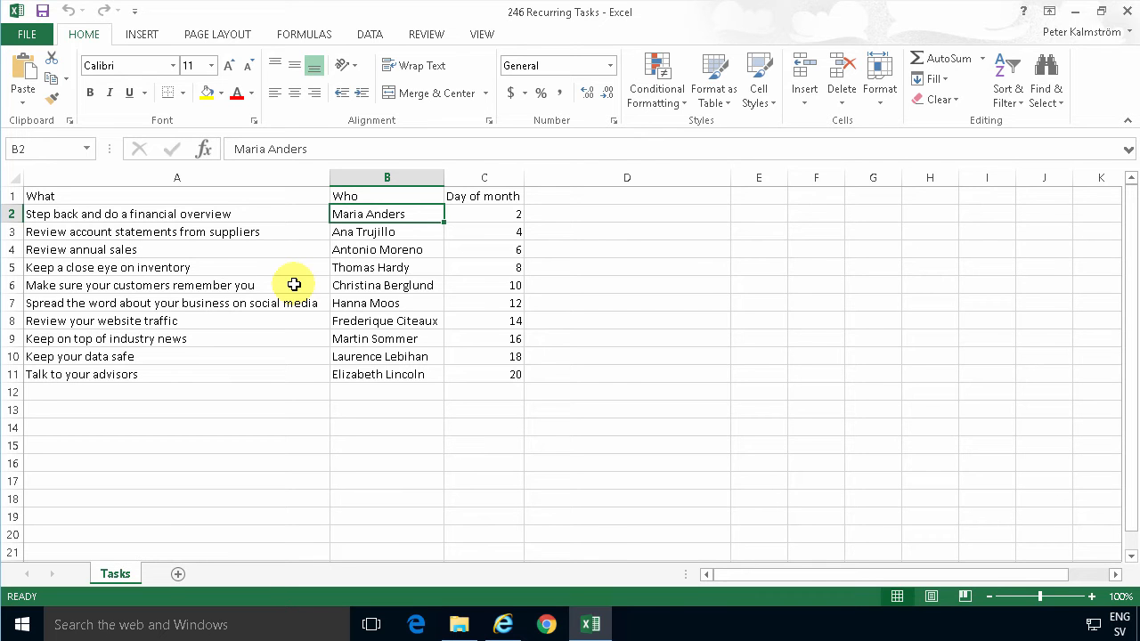
pyautogui.moveTo(197, 214)
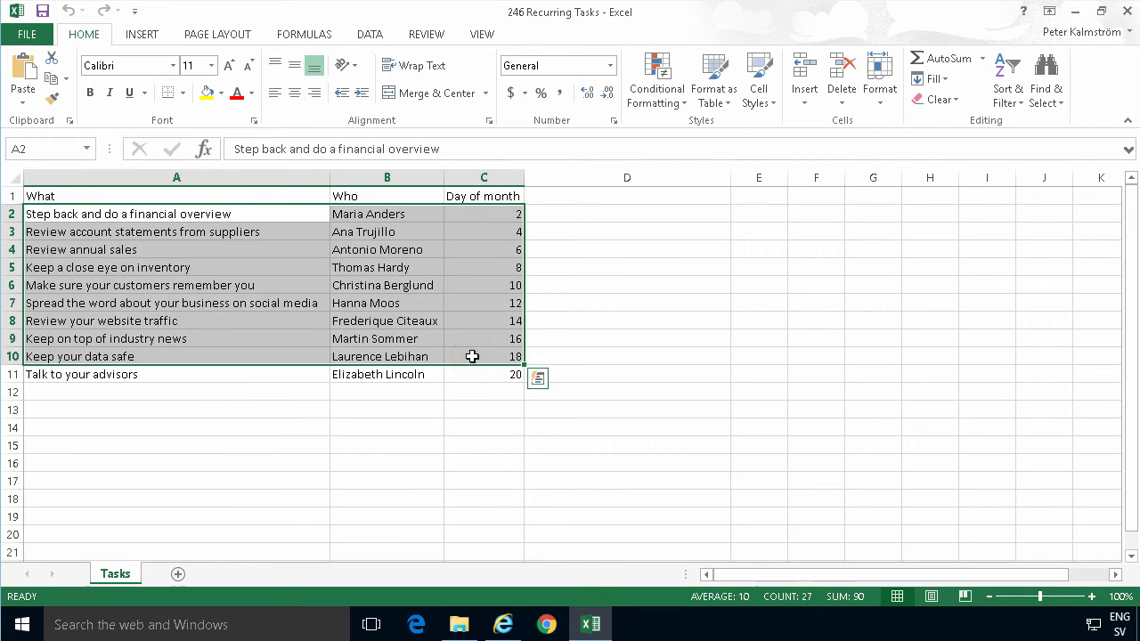
# - Format the task list as a styled table with headers and bring up the table export options
pyautogui.click(485, 356)
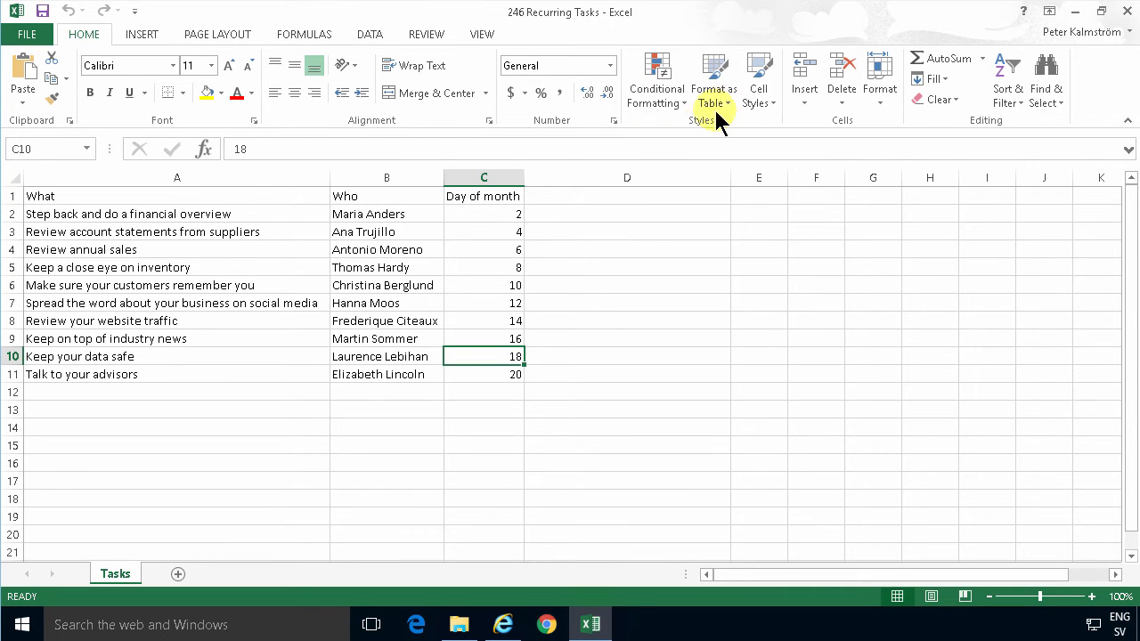
pyautogui.click(713, 75)
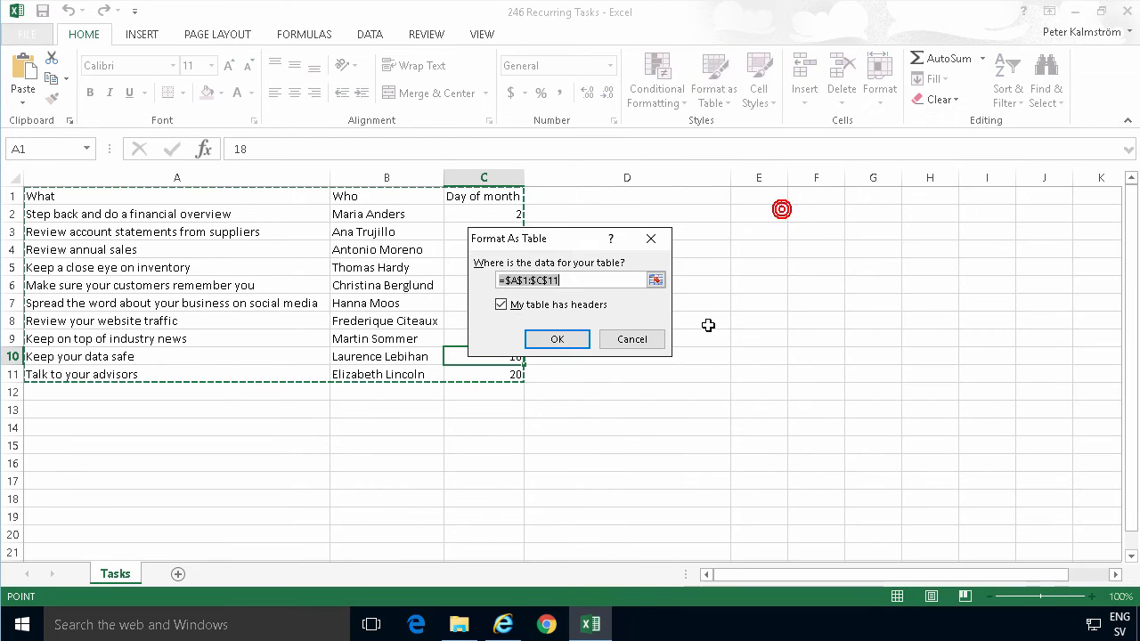
pyautogui.click(556, 338)
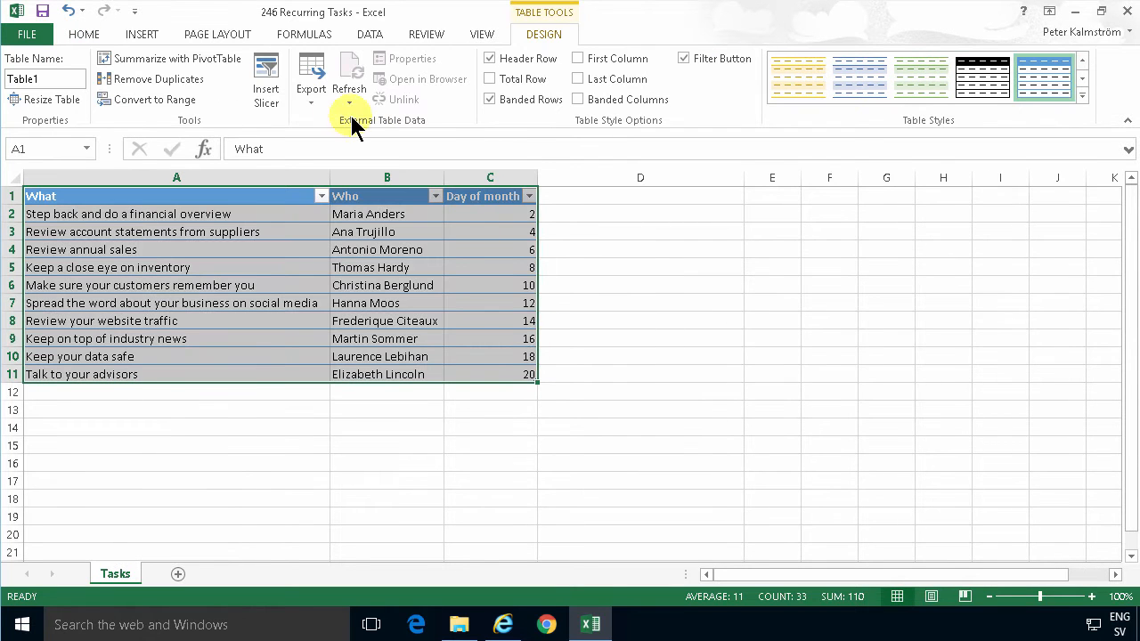
pyautogui.click(310, 75)
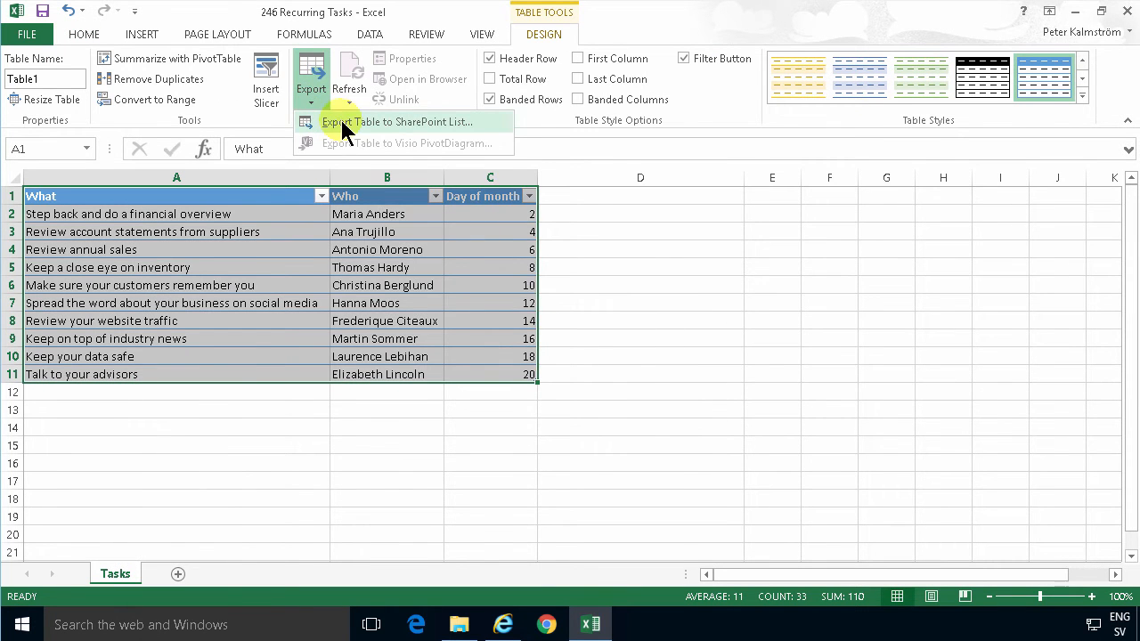
# - Export the table to the SharePoint site as a new list named 'Every month'
pyautogui.click(395, 121)
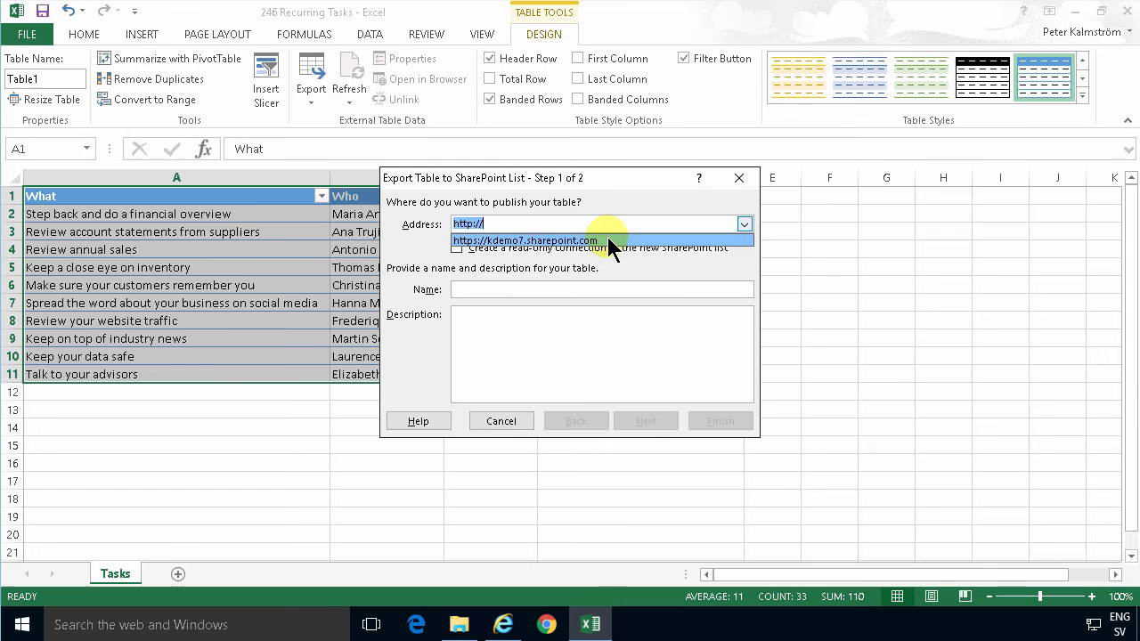
pyautogui.click(503, 623)
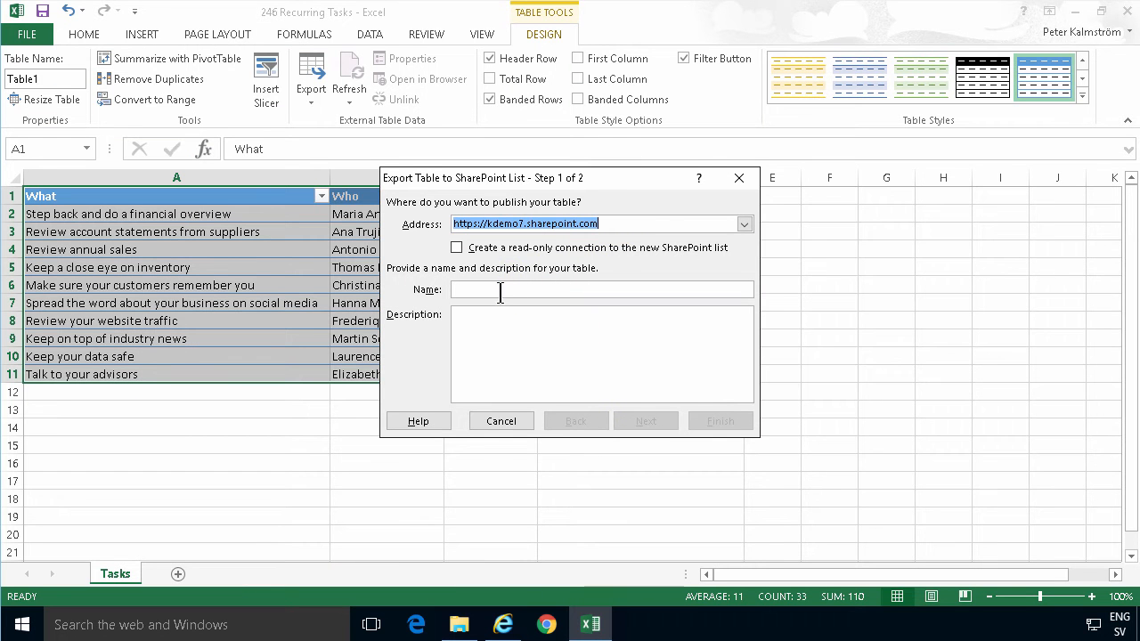
pyautogui.write('Every mon')
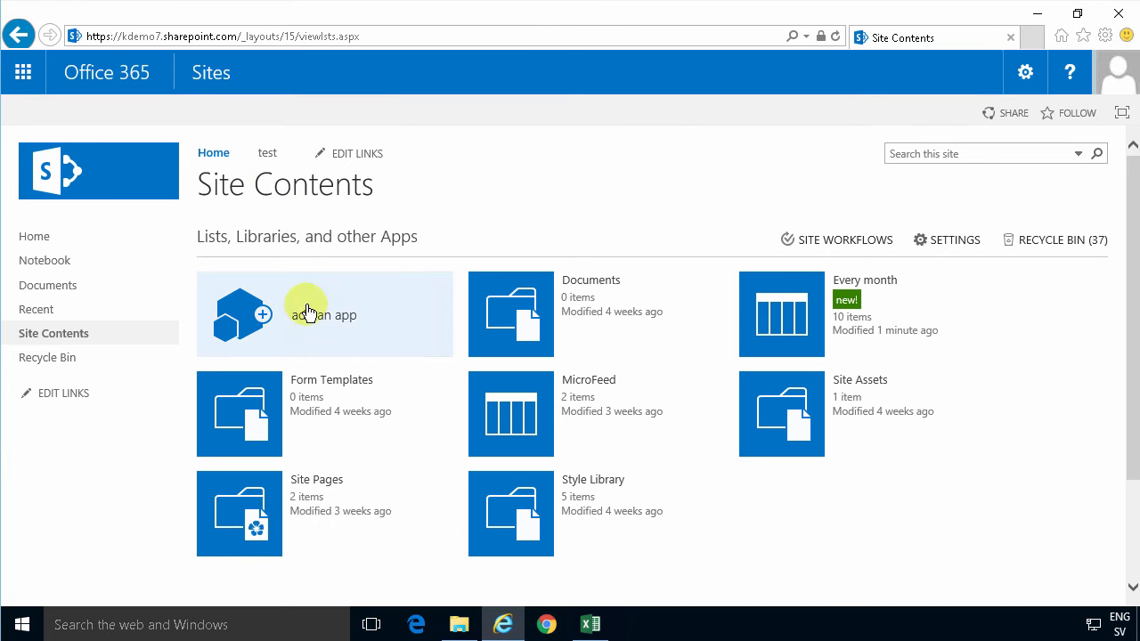
pyautogui.moveTo(987, 287)
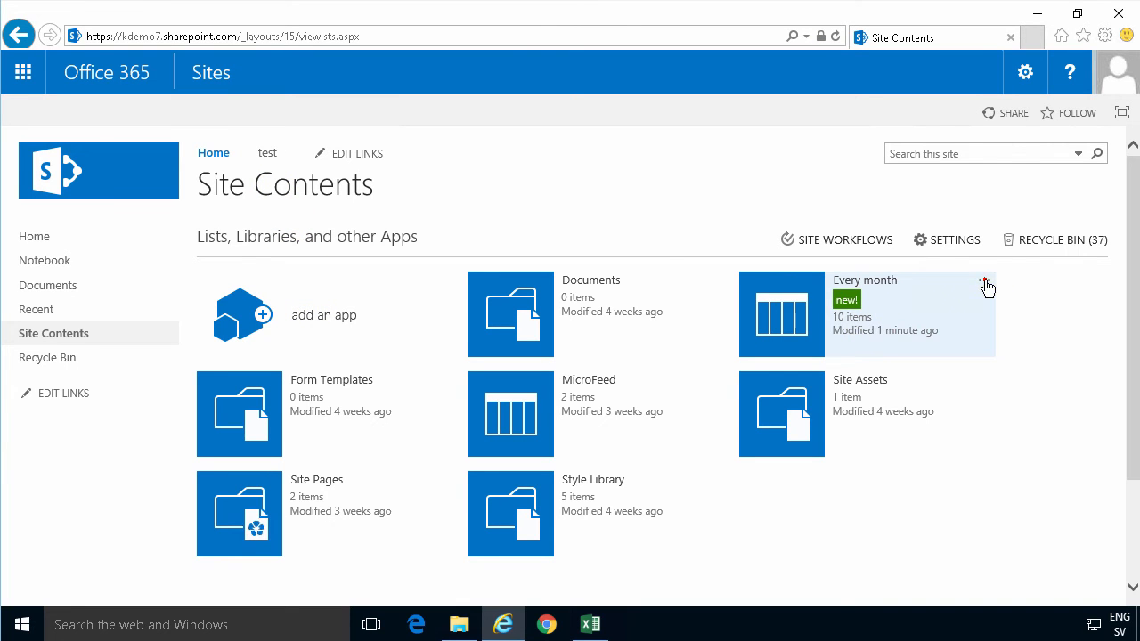
# - Review the Every month list's Advanced and Versioning settings
pyautogui.click(986, 285)
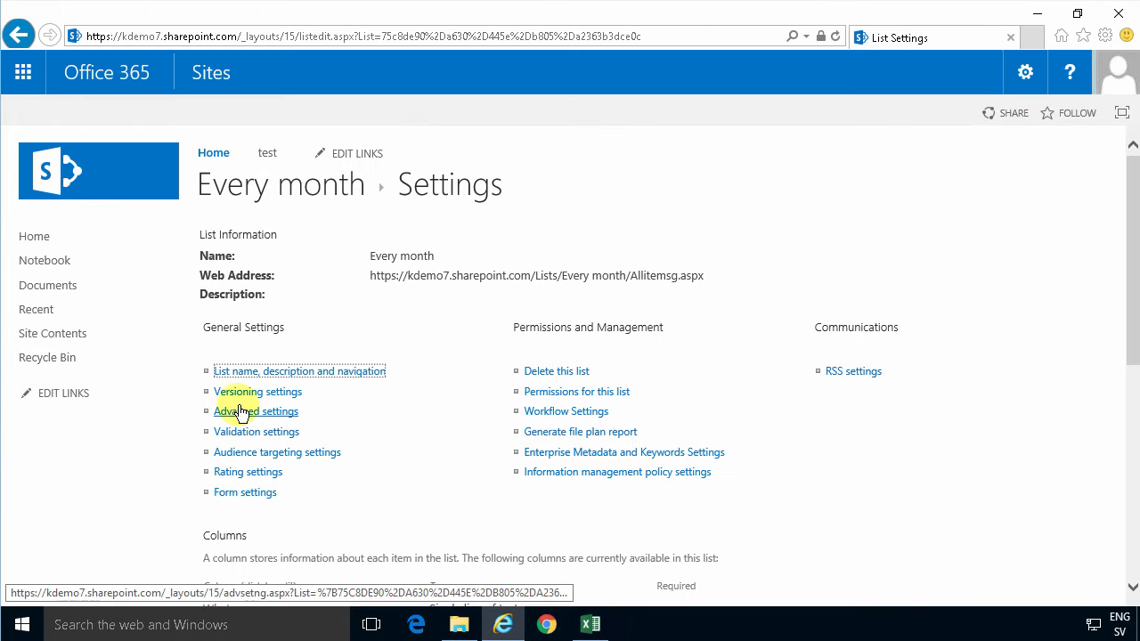
pyautogui.click(257, 410)
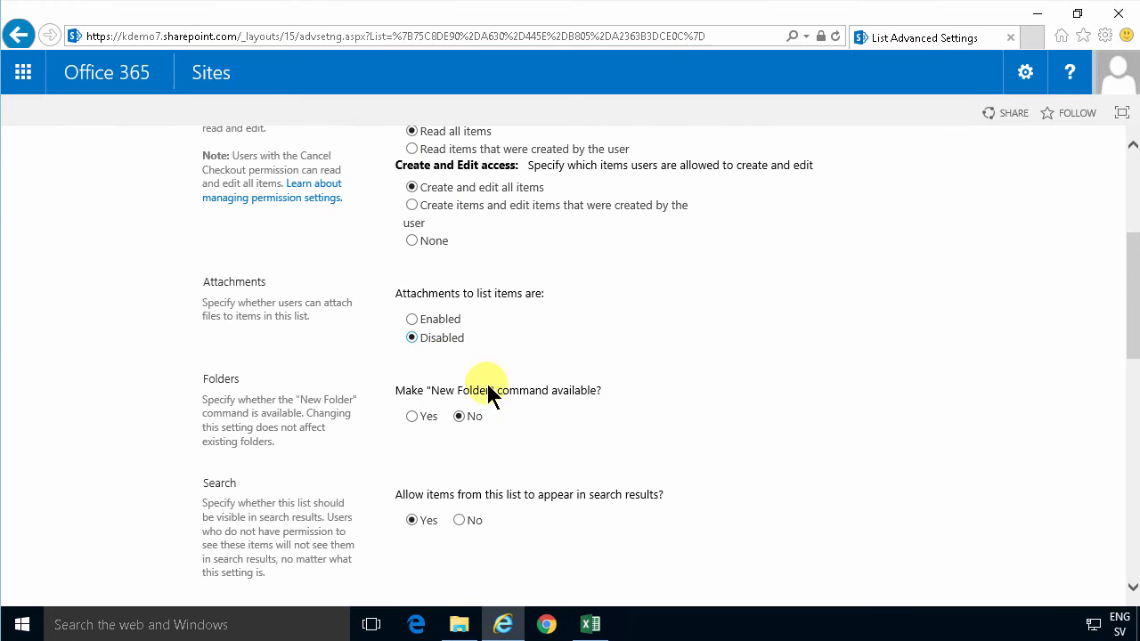
pyautogui.scroll(-3)
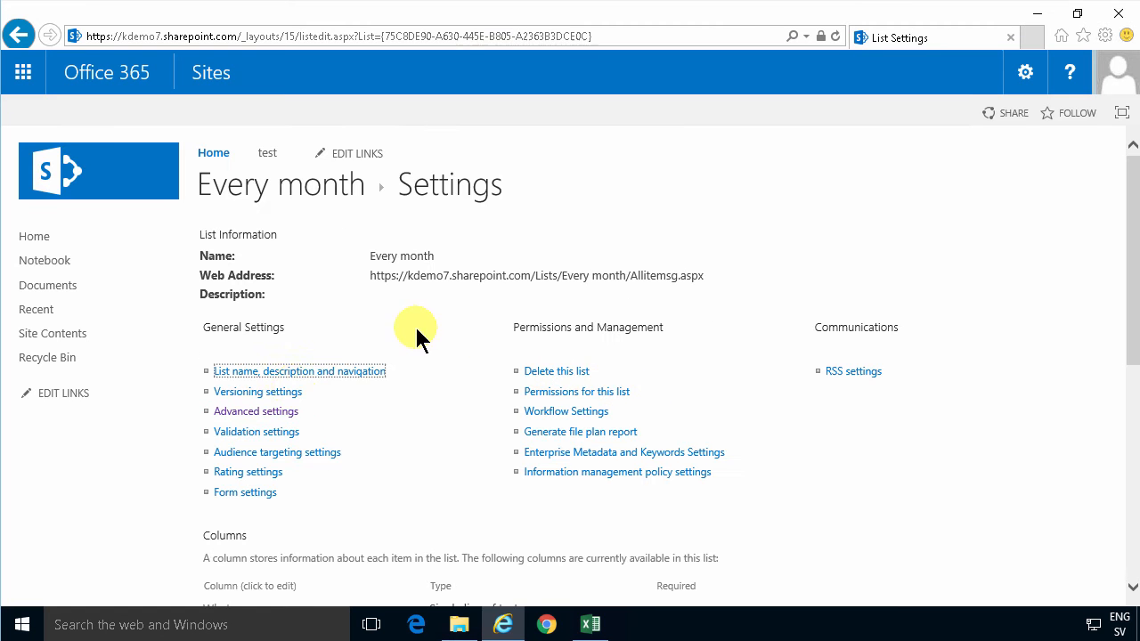
pyautogui.click(257, 392)
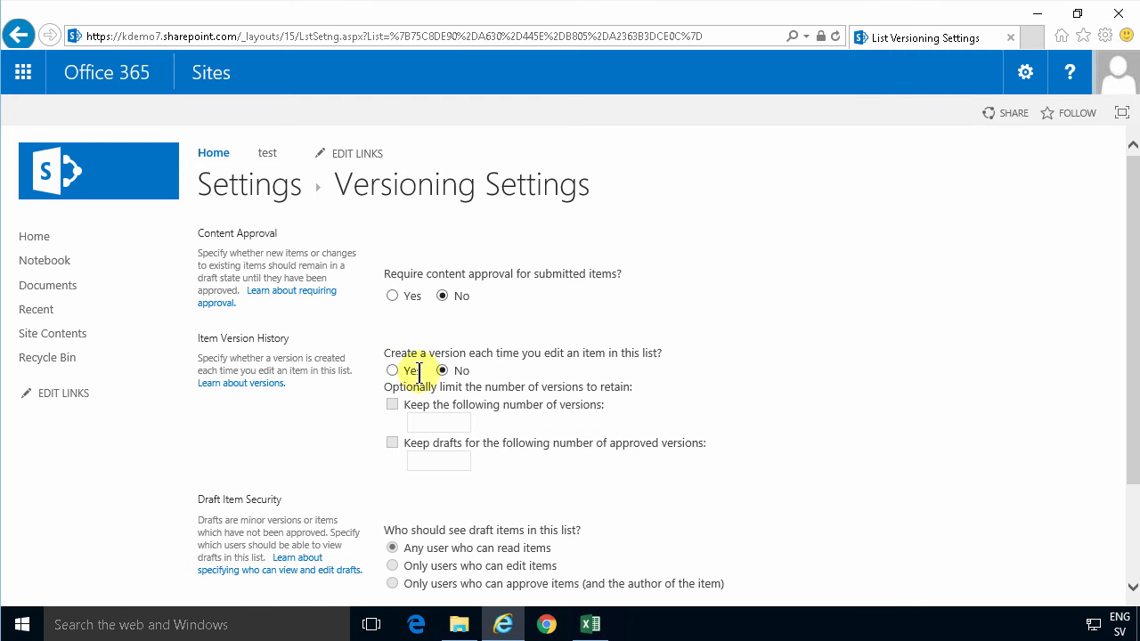
pyautogui.click(392, 370)
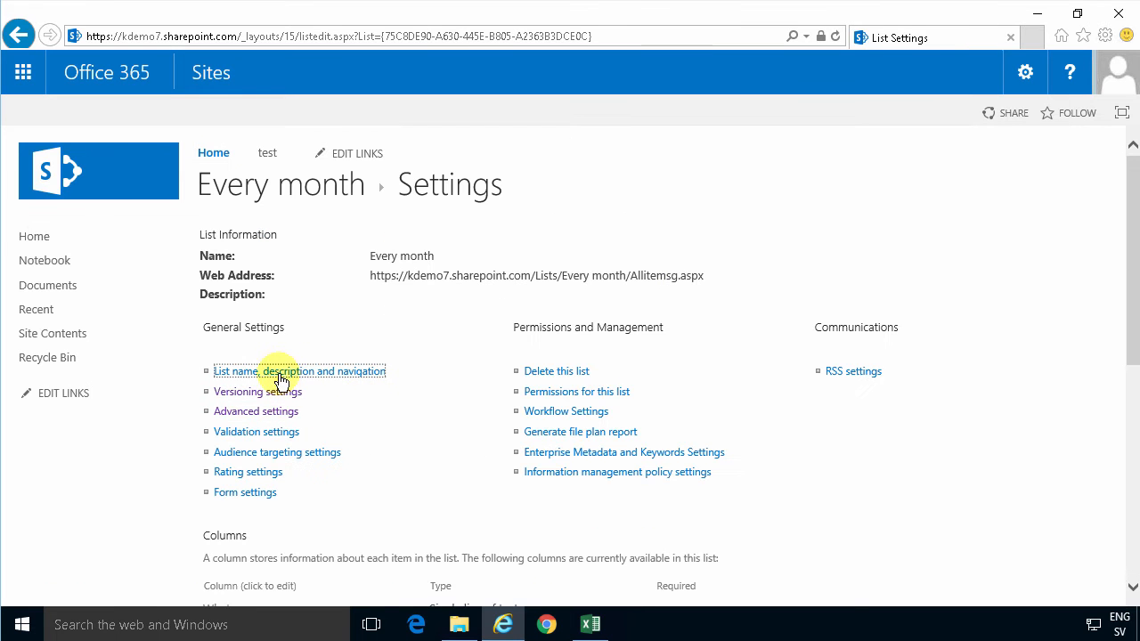
# - Set the Every month list to appear on the Quick Launch navigation
pyautogui.click(299, 372)
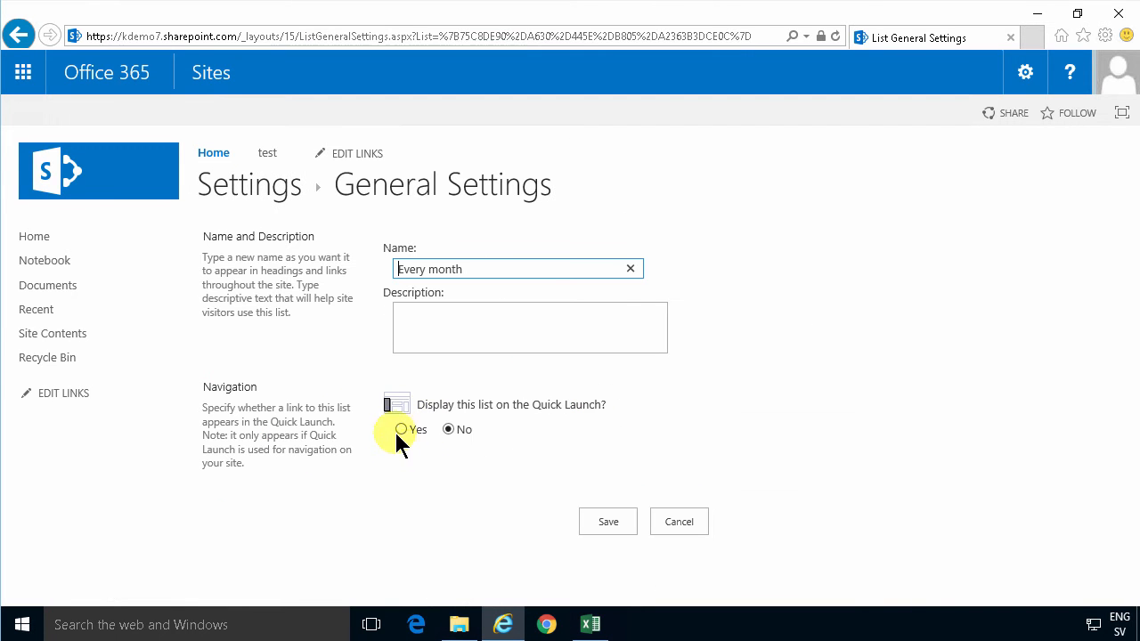
pyautogui.click(401, 429)
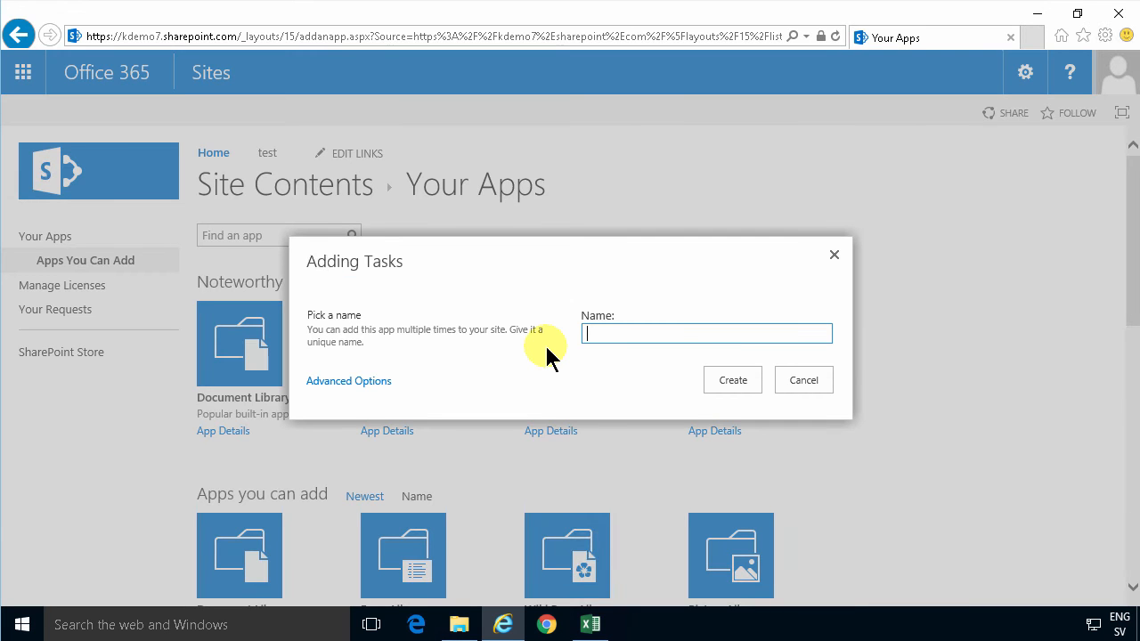
# - Create a Tasks app named 'To Do', finish editing navigation links, and go to the new list
pyautogui.write('To Do')
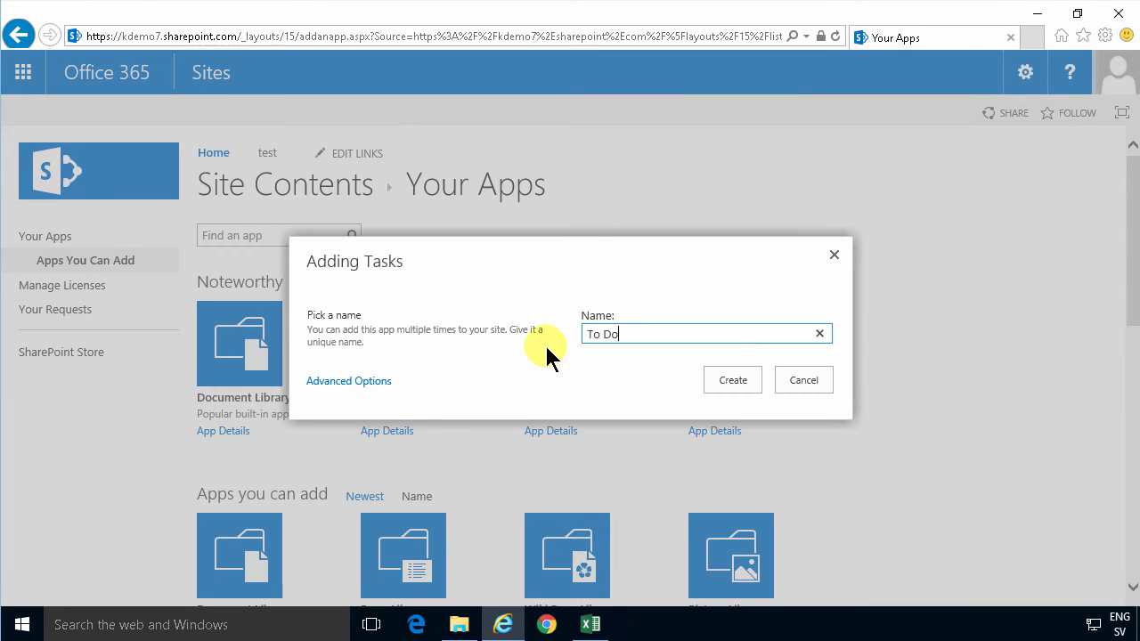
pyautogui.click(732, 380)
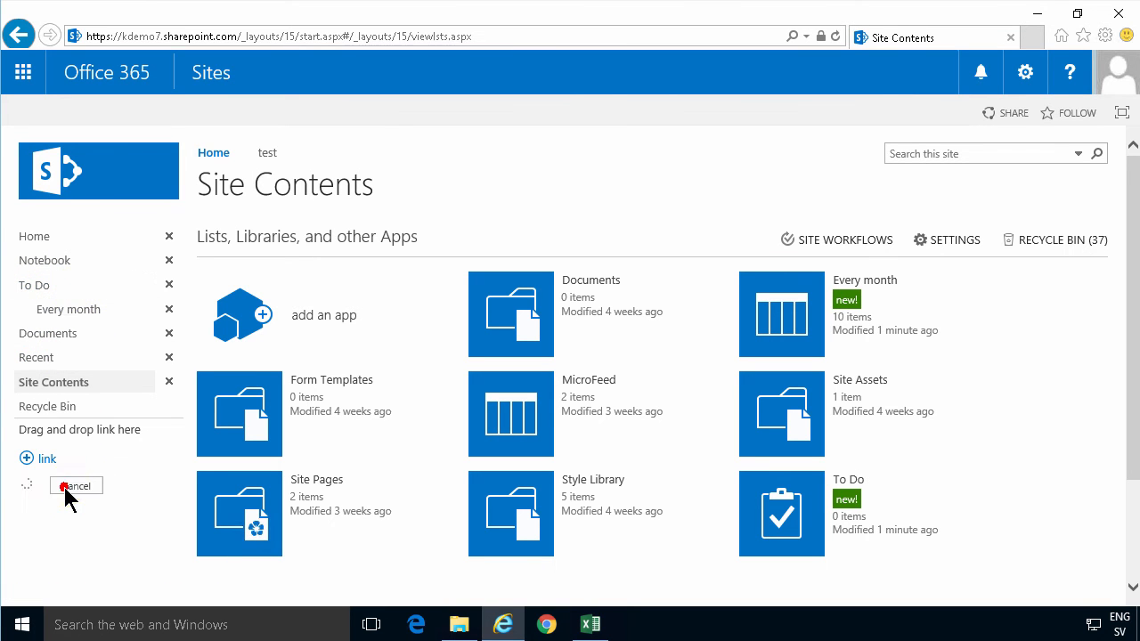
pyautogui.click(75, 485)
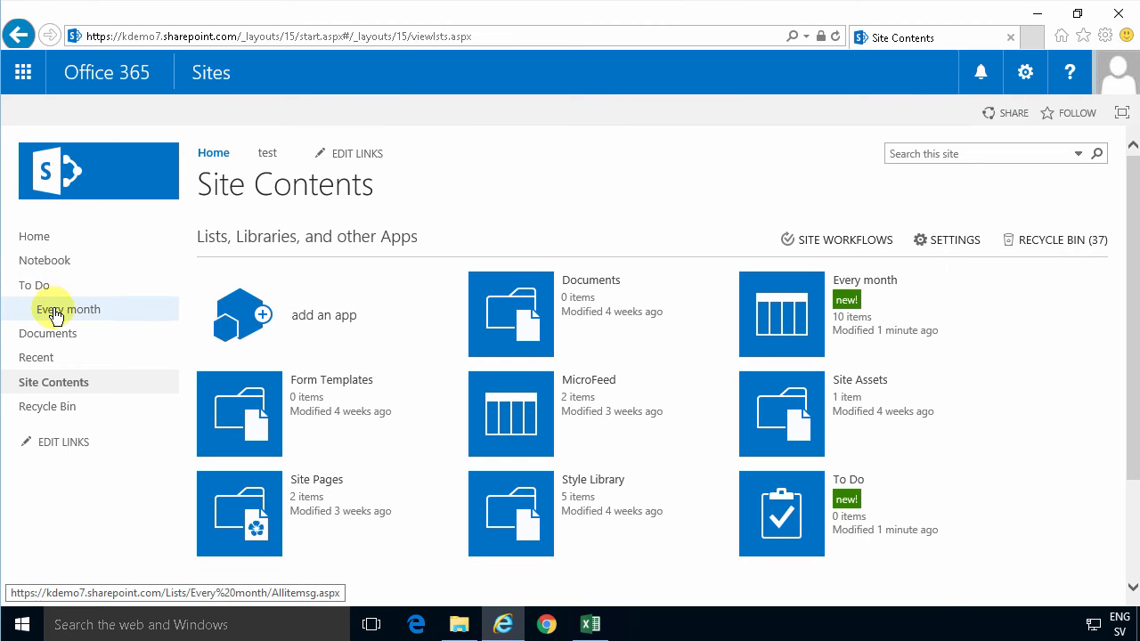
pyautogui.click(34, 285)
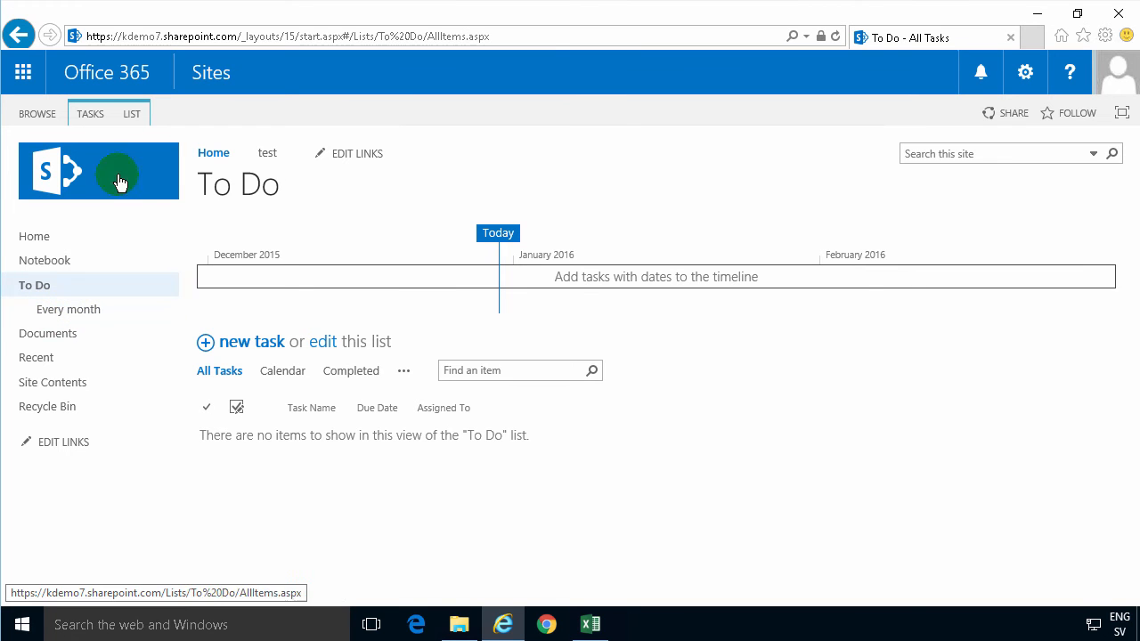
# - Confirm the To Do list's versioning settings with OK
pyautogui.click(132, 114)
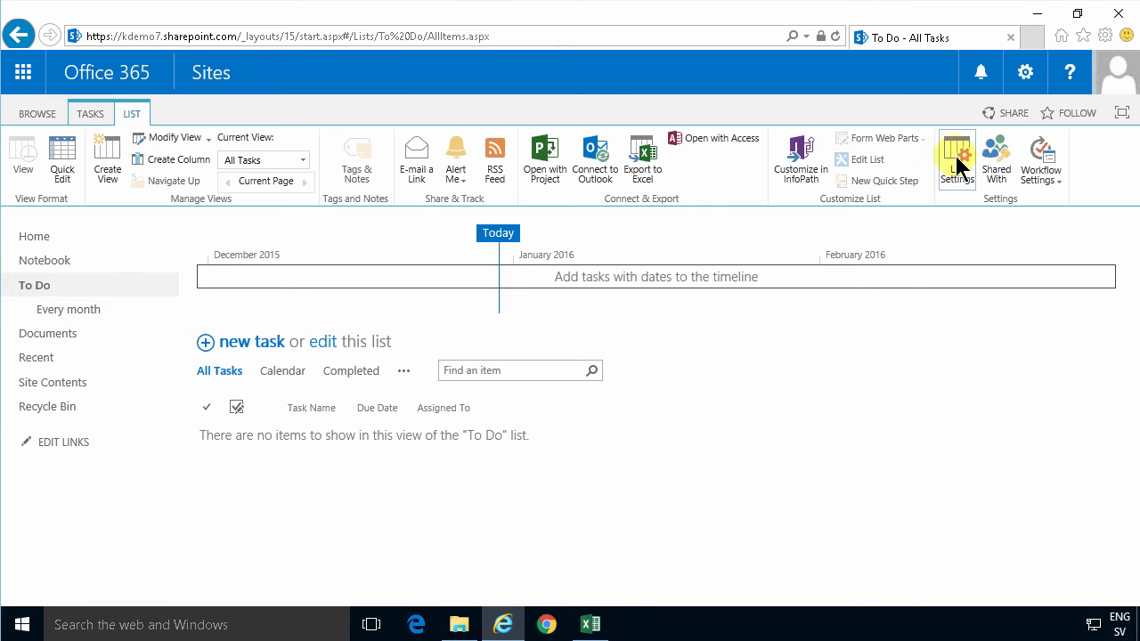
pyautogui.click(955, 161)
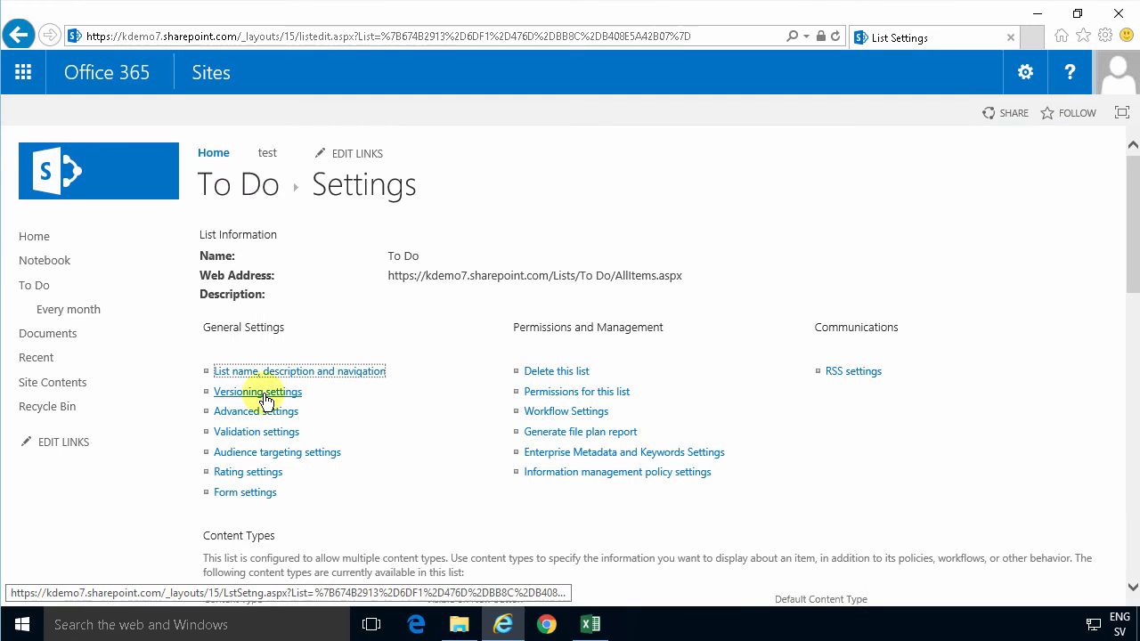
pyautogui.click(257, 392)
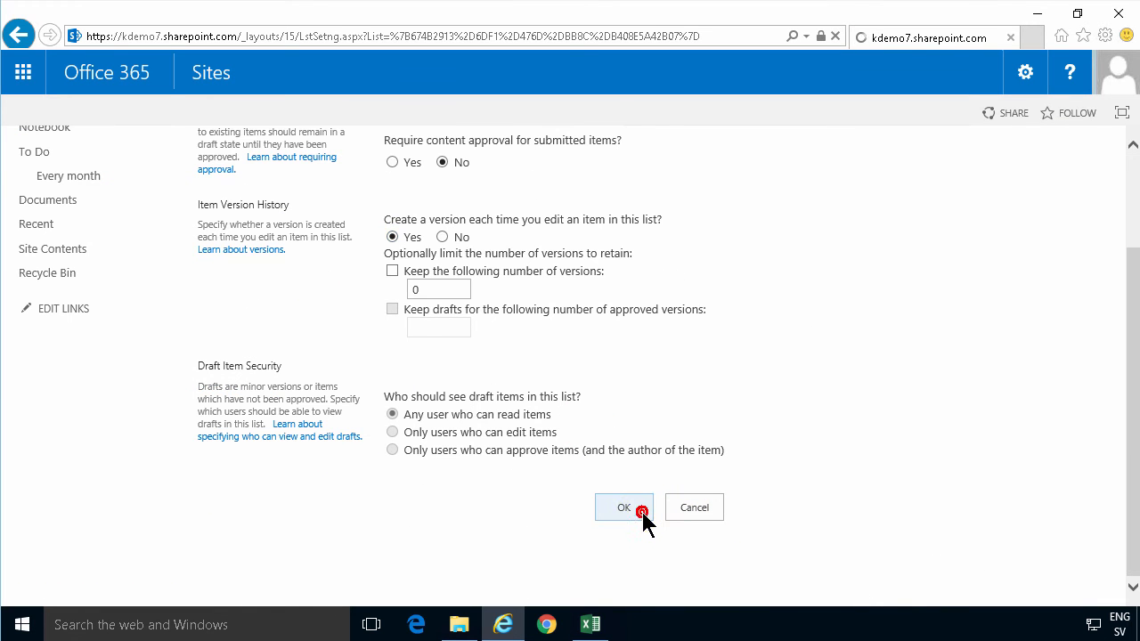
pyautogui.click(623, 506)
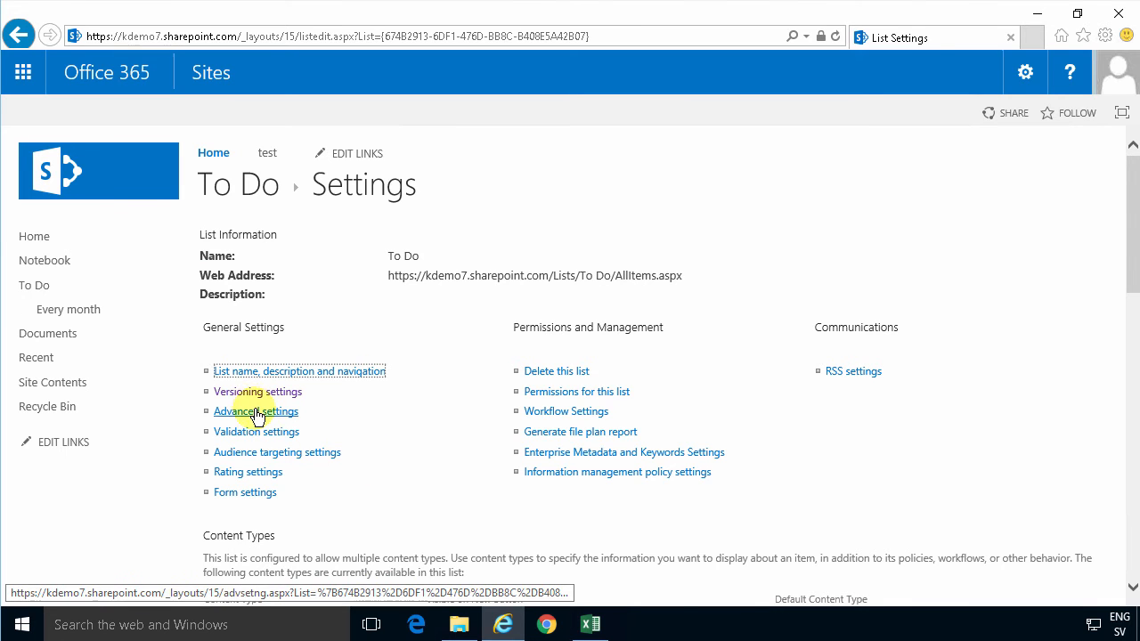
# - Confirm the To Do list's advanced settings with OK
pyautogui.click(257, 409)
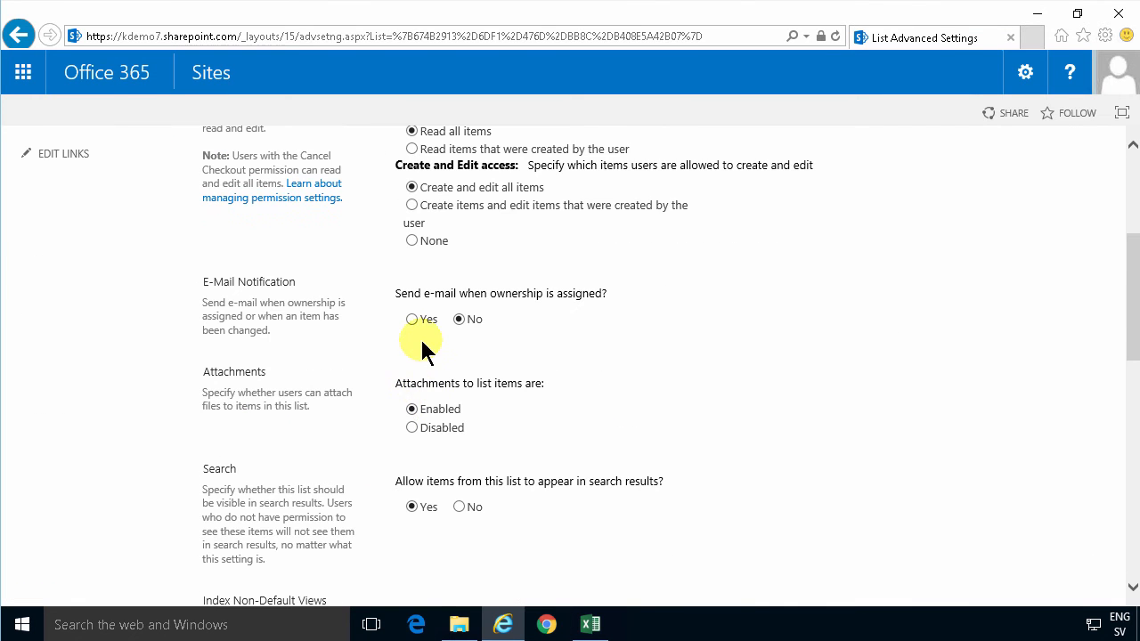
pyautogui.scroll(-3)
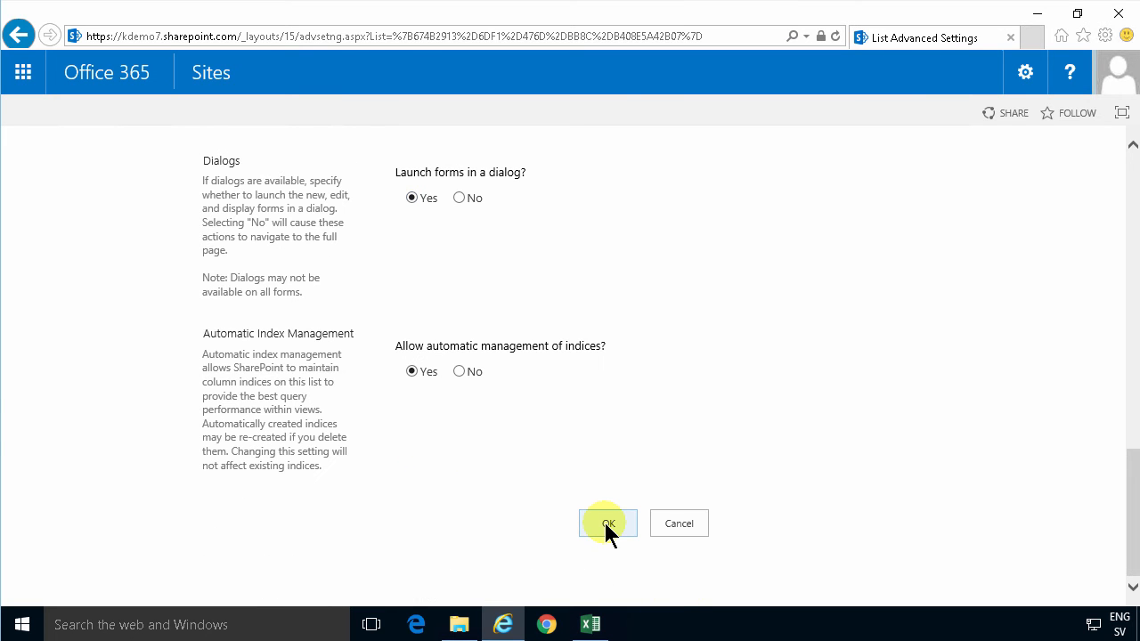
pyautogui.click(607, 524)
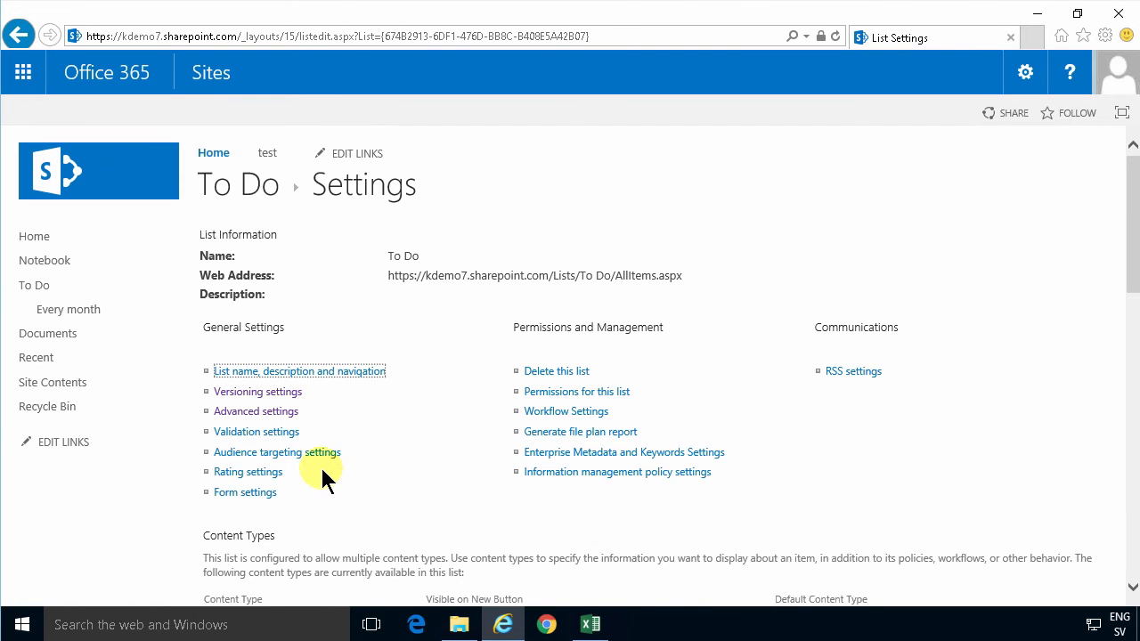
# - Set the Assigned To column's Allow multiple selections to No and save, accepting the warning
pyautogui.scroll(-3)
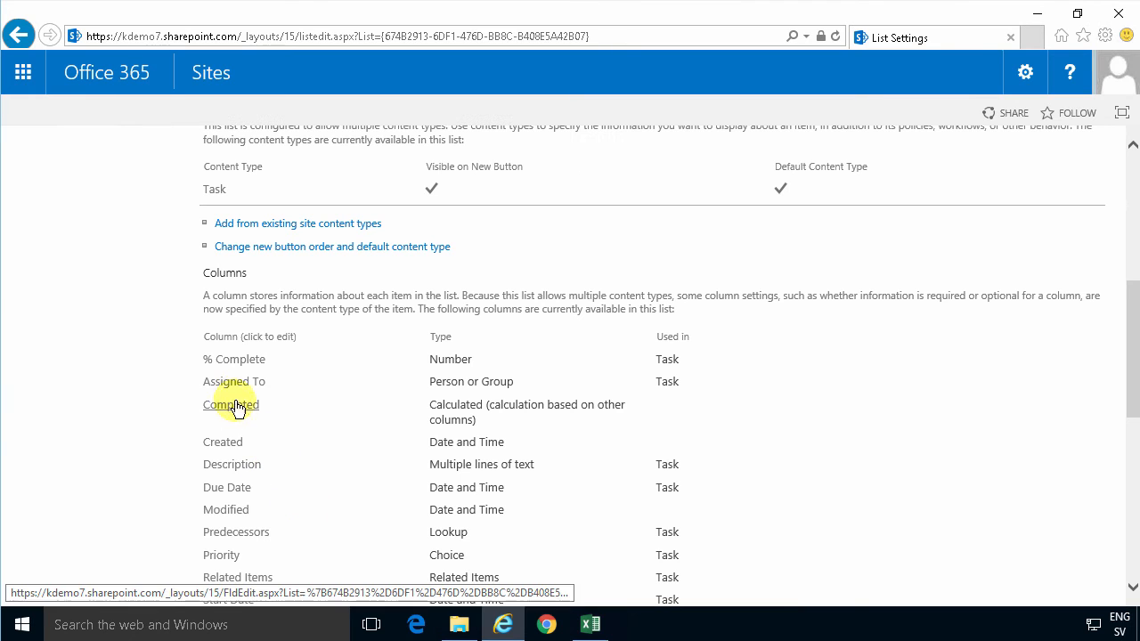
pyautogui.click(236, 381)
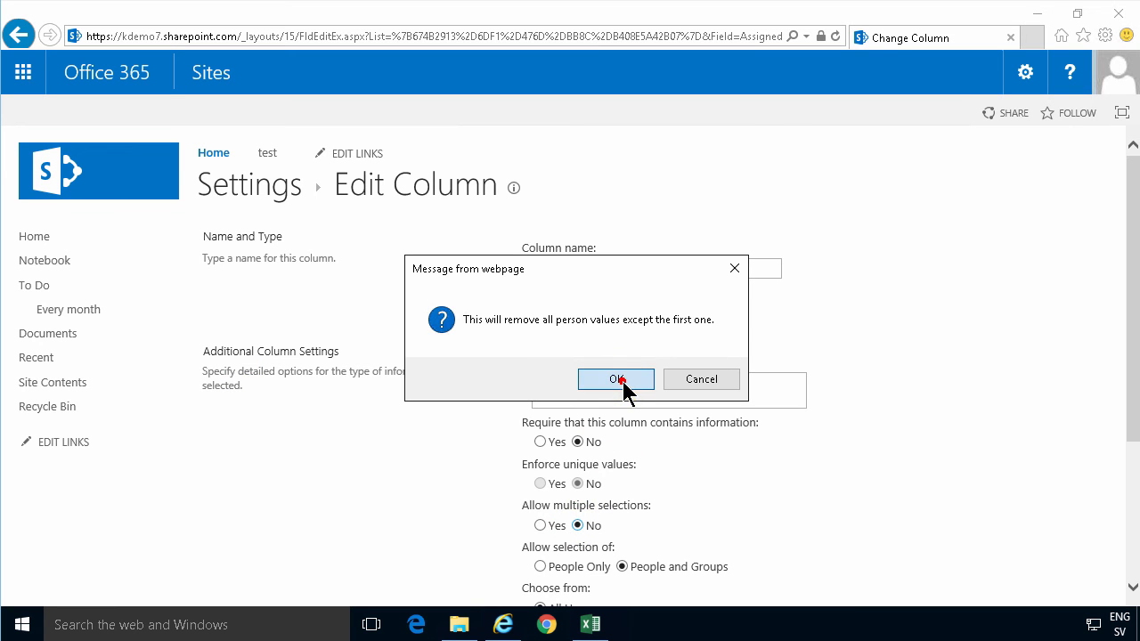
pyautogui.click(617, 378)
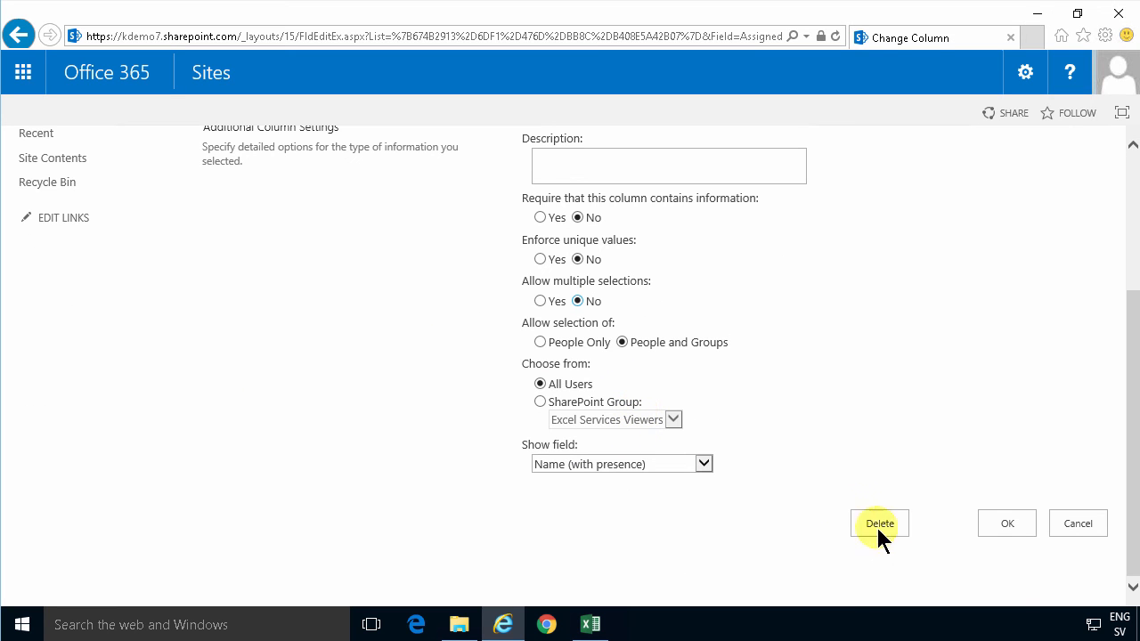
pyautogui.click(881, 524)
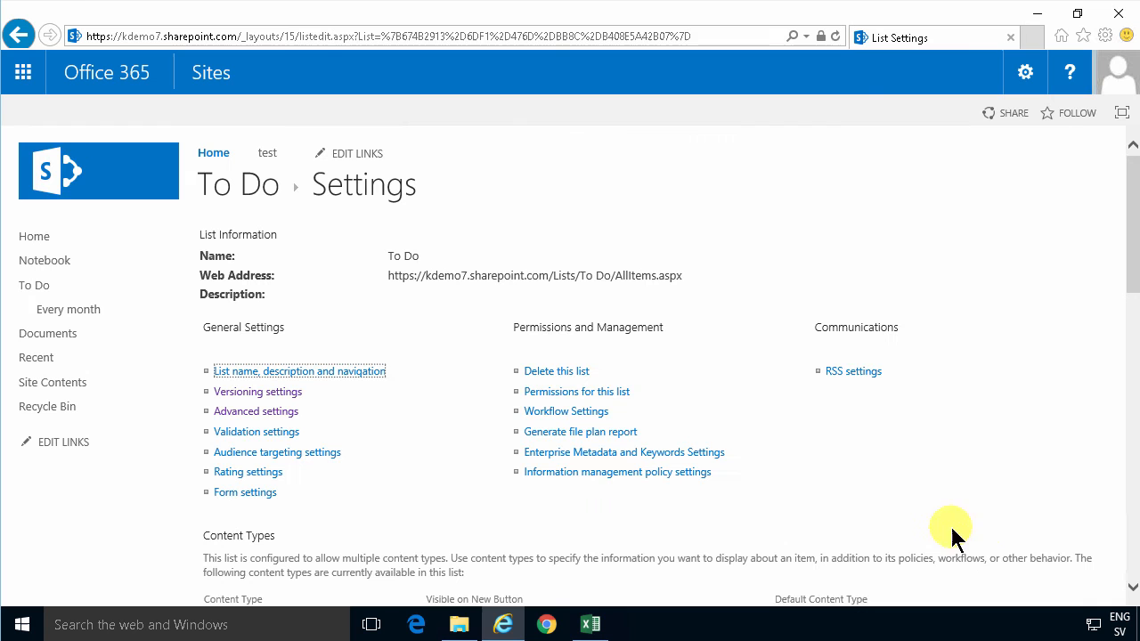
pyautogui.moveTo(68, 310)
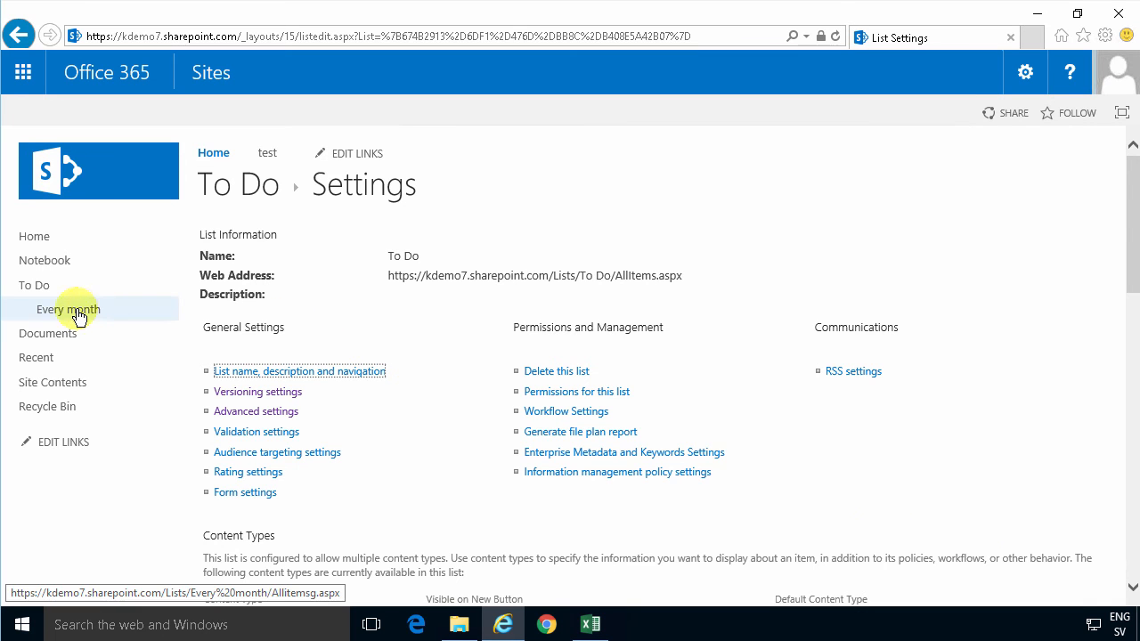
# - Copy all rows from the Every month list and return to the To Do list
pyautogui.click(67, 310)
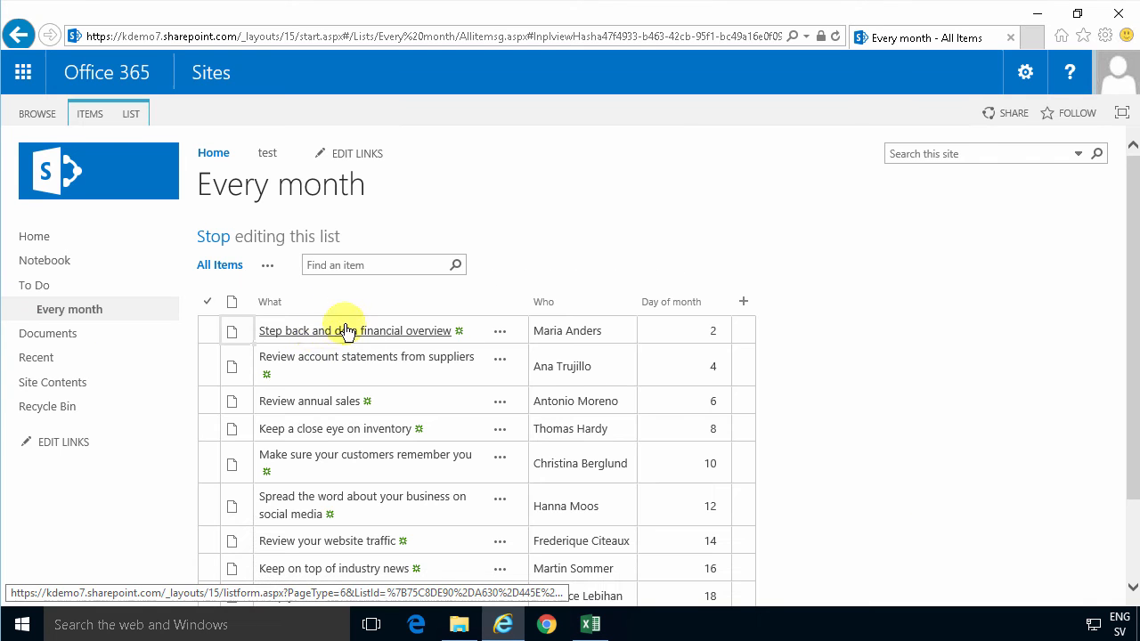
pyautogui.moveTo(348, 330); pyautogui.dragTo(574, 506)
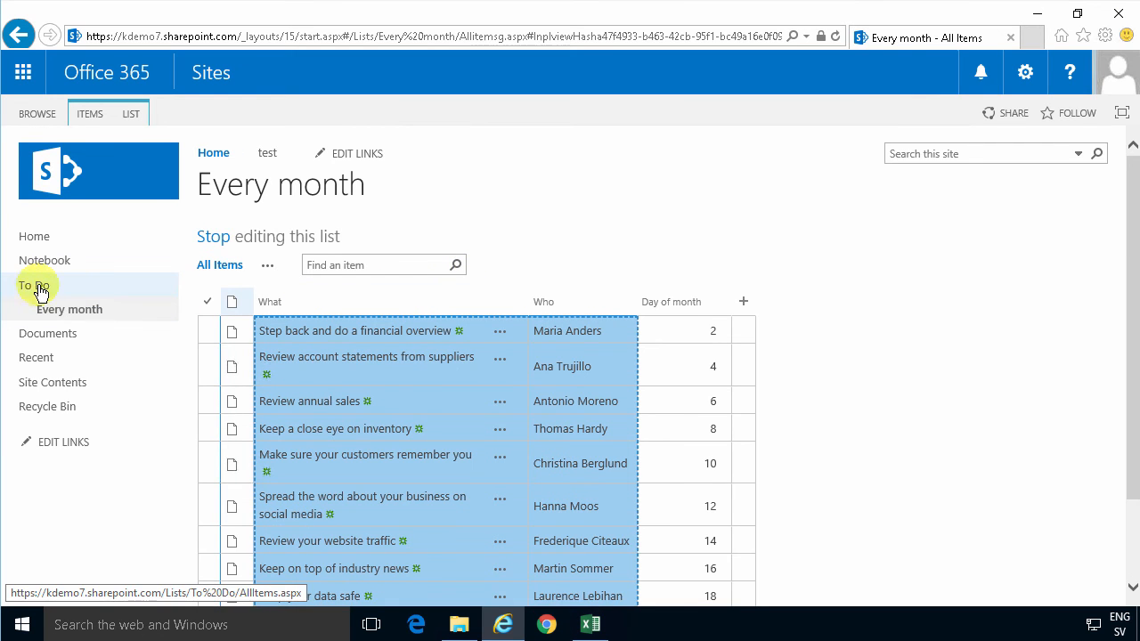
pyautogui.click(34, 285)
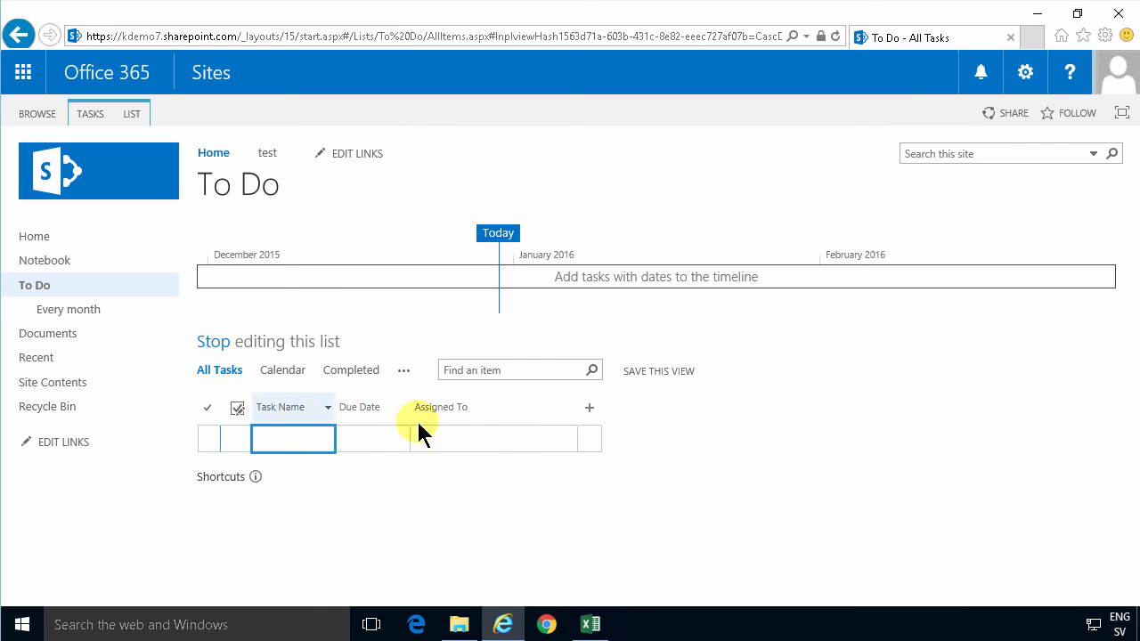
# - Modify the All Tasks view so Assigned To sits at position 3, before Due Date
pyautogui.click(402, 369)
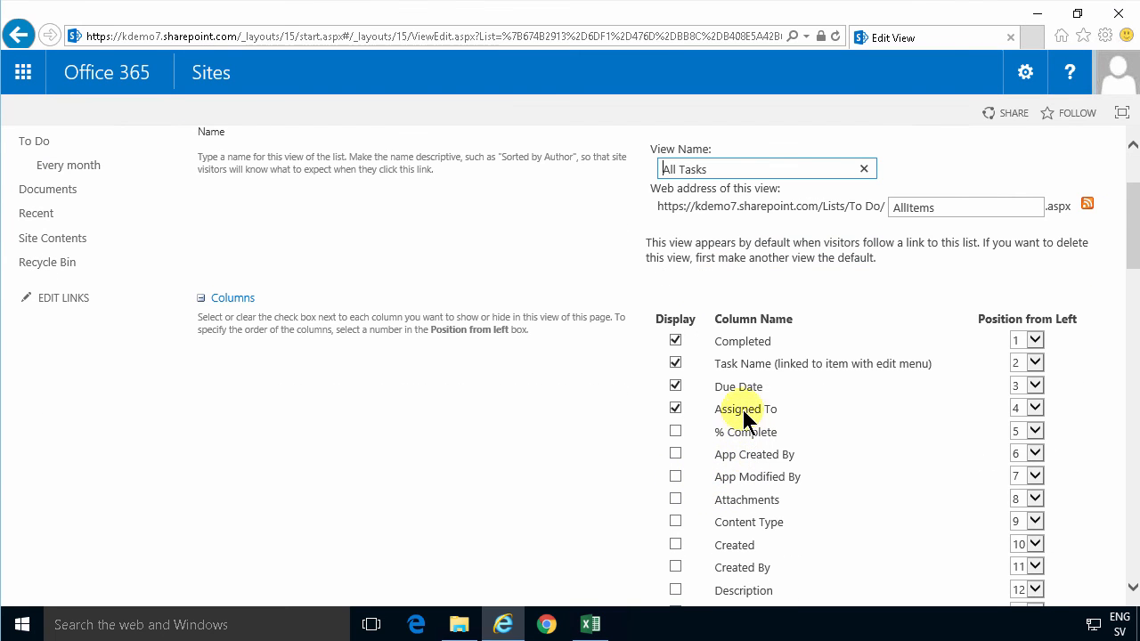
pyautogui.click(1037, 407)
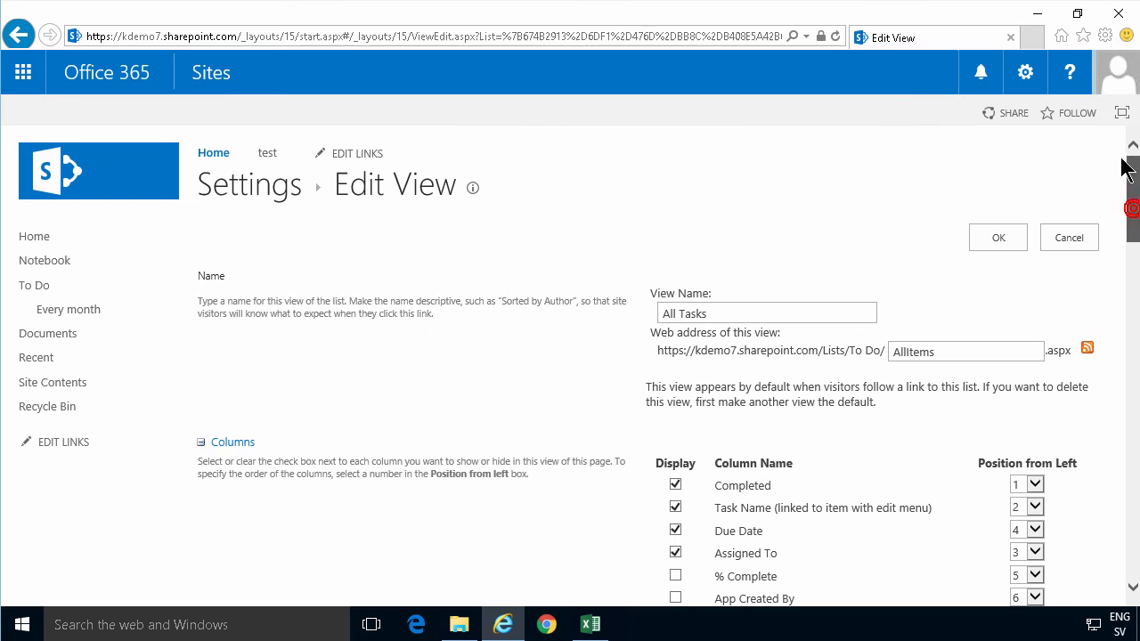
pyautogui.click(997, 237)
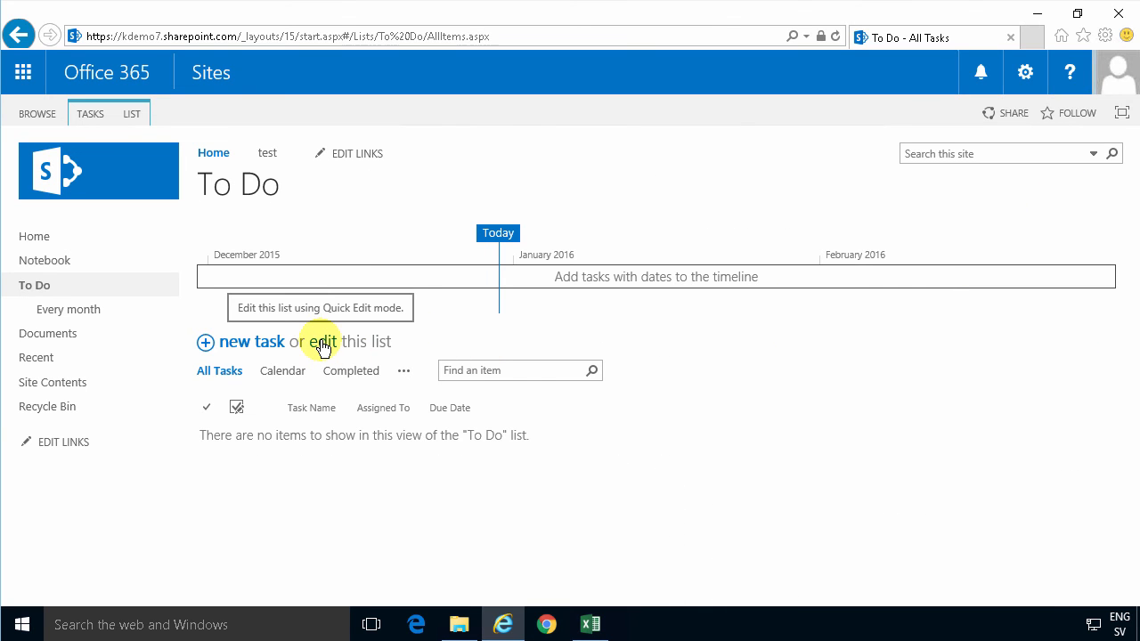
# - Paste the copied tasks and assignees into the To Do list in Quick Edit, leaving due dates blank
pyautogui.click(342, 342)
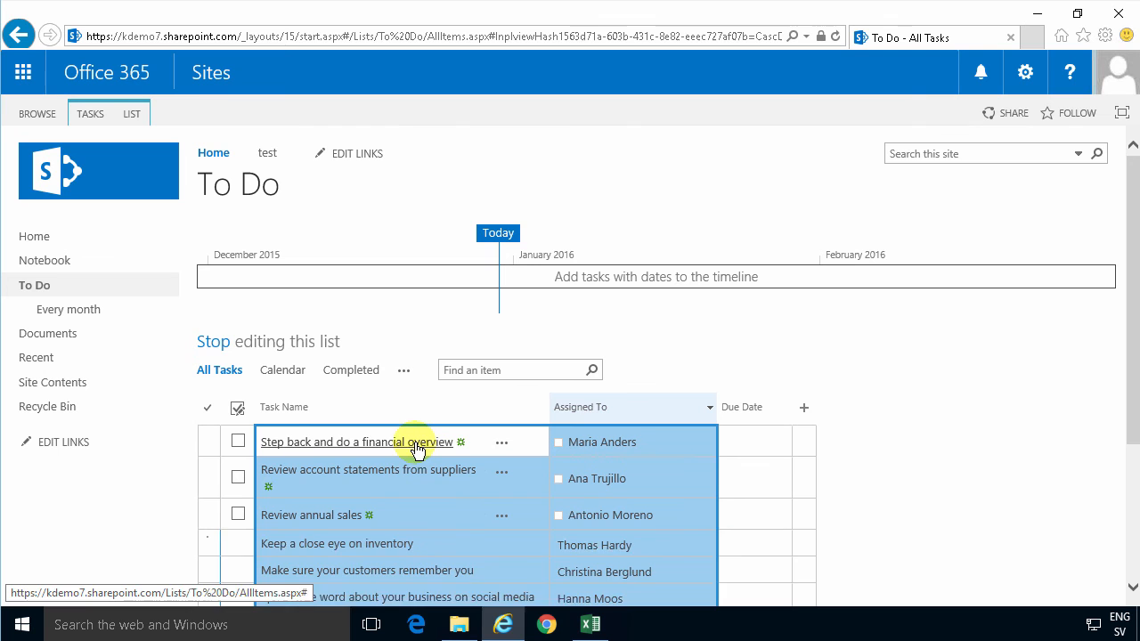
pyautogui.scroll(-3)
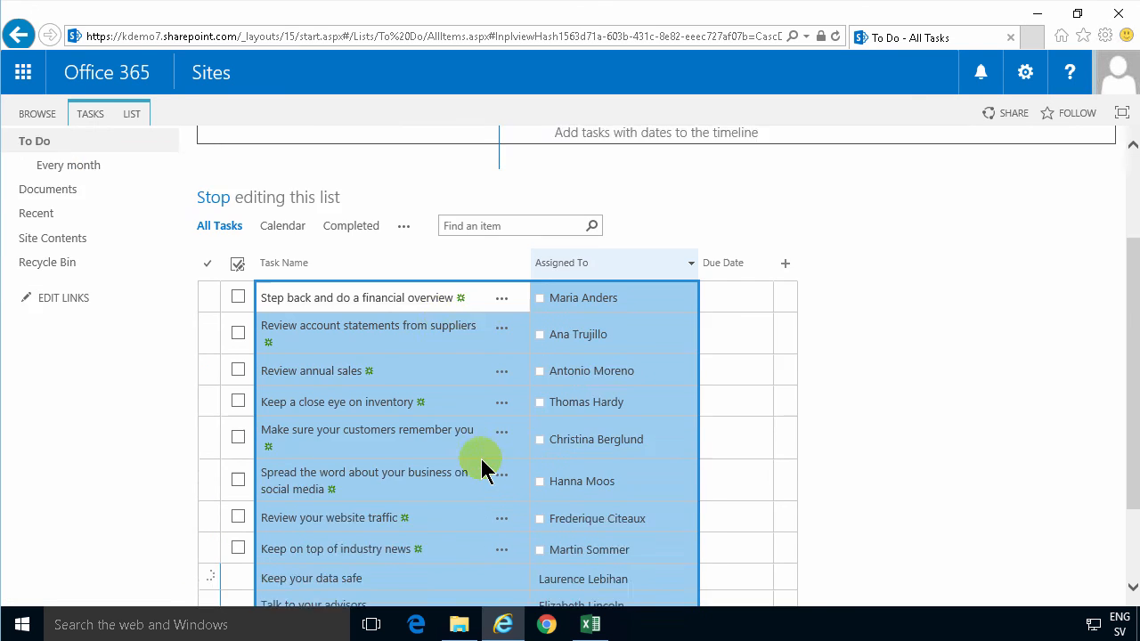
pyautogui.scroll(-3)
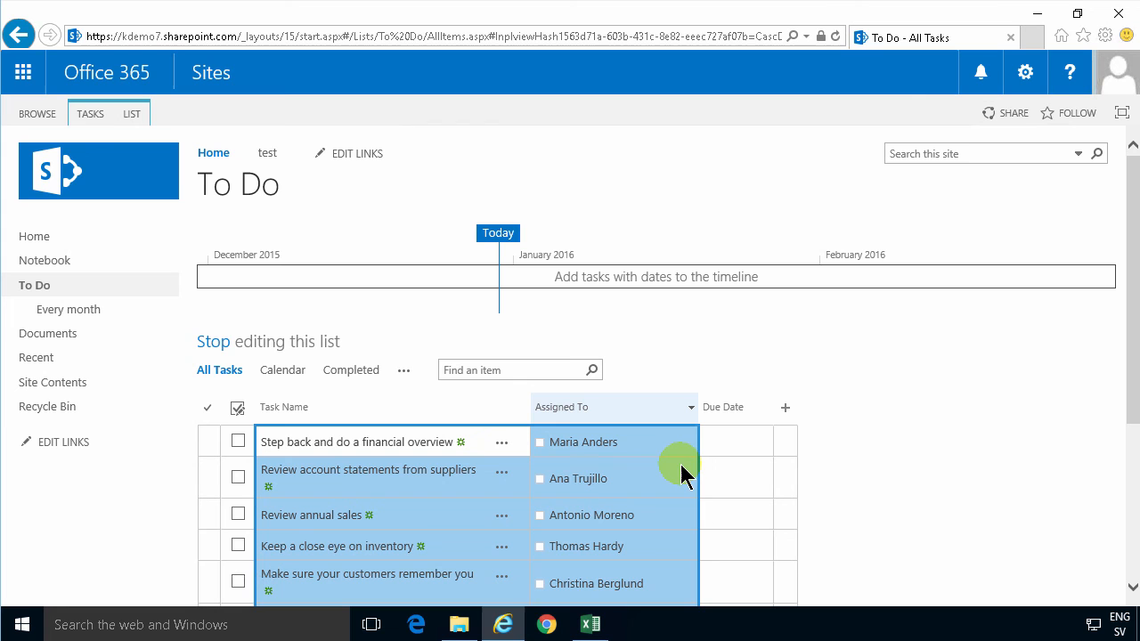
pyautogui.click(734, 442)
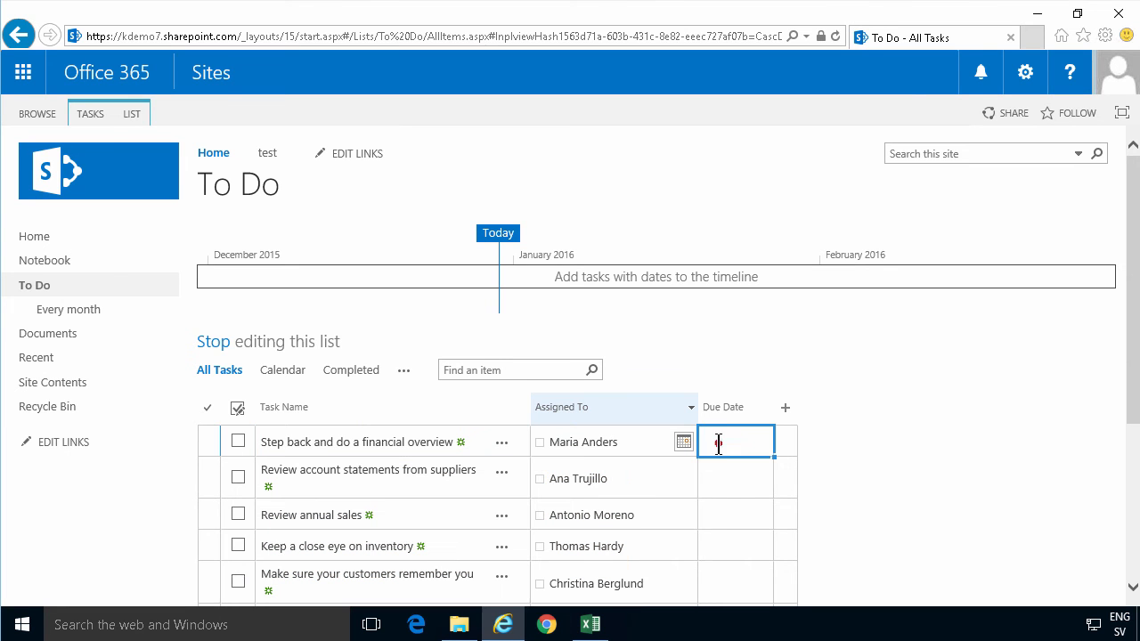